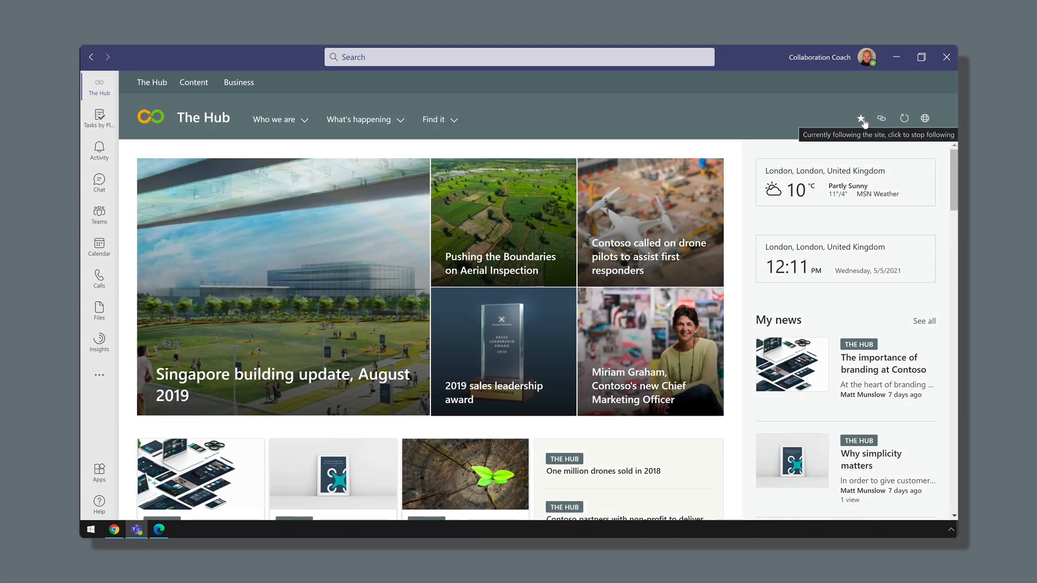
mouse_move(894, 125)
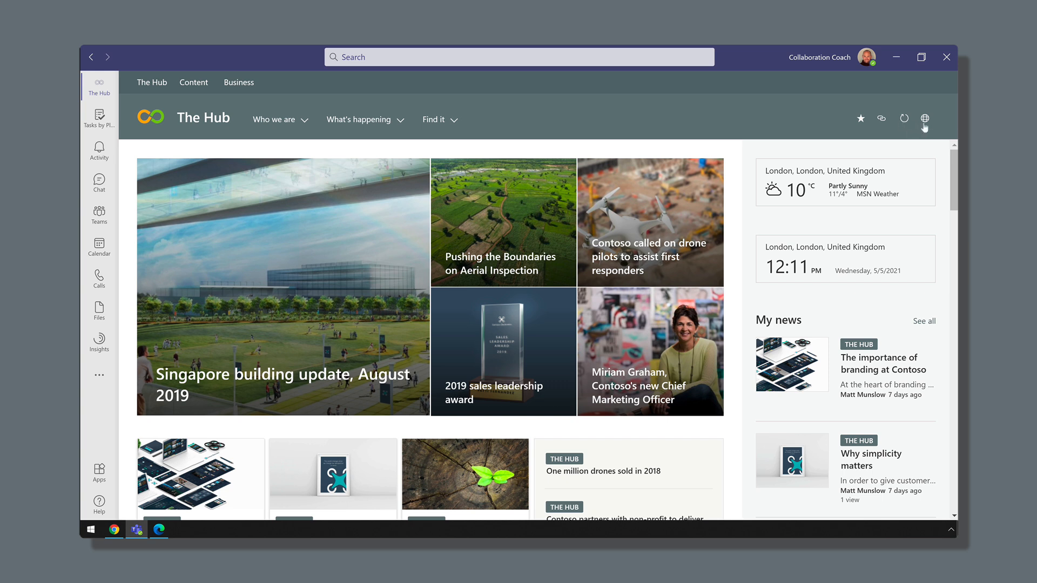
mouse_move(925, 118)
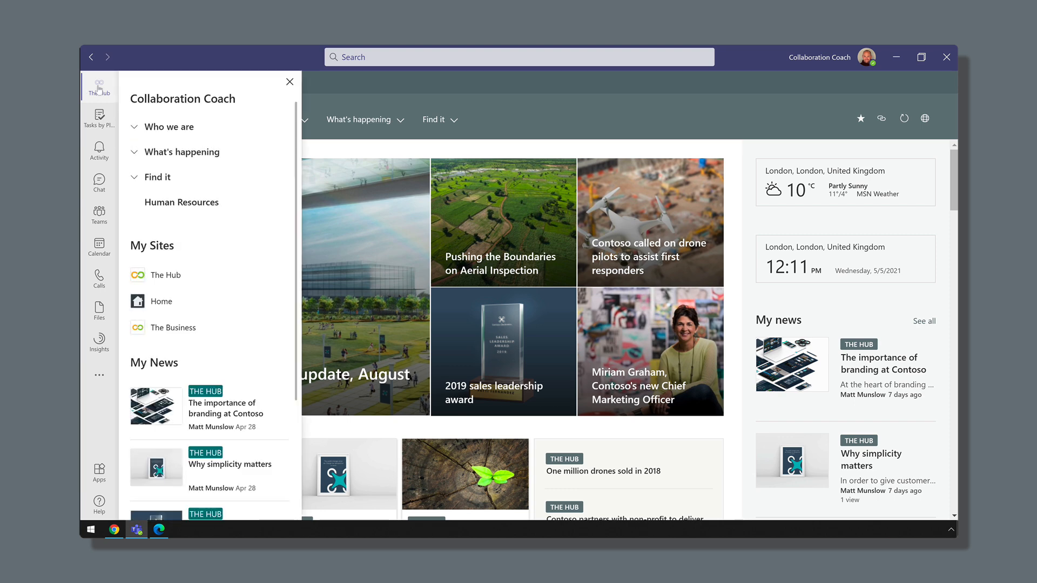
Expand the Who we are section in The Hub's navigation panel to show its subsections
left_click(170, 126)
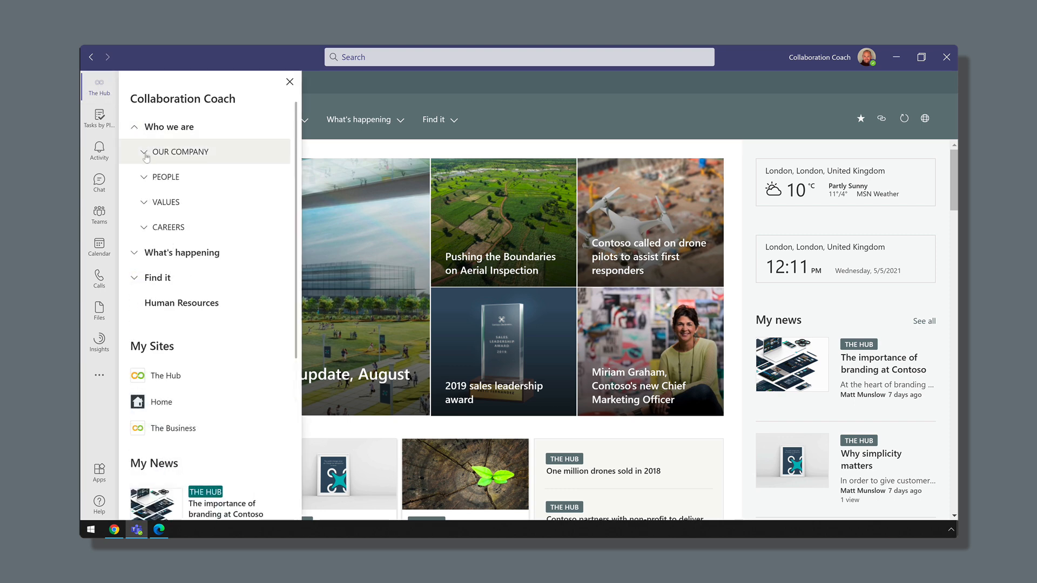
scroll("down", 3)
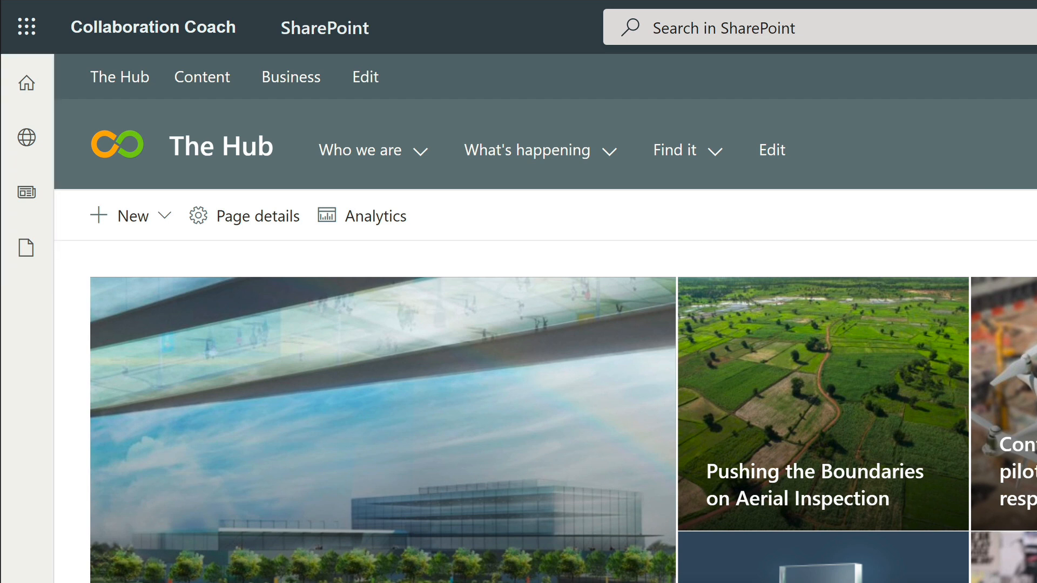
mouse_move(26, 83)
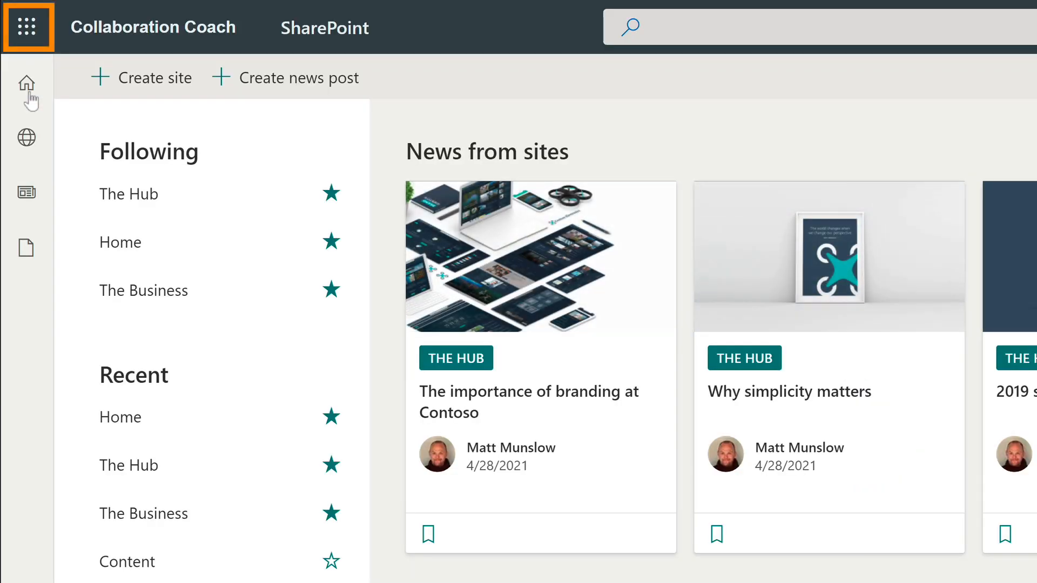
Go to the SharePoint start page from the app bar and show My Files recent documents
left_click(25, 26)
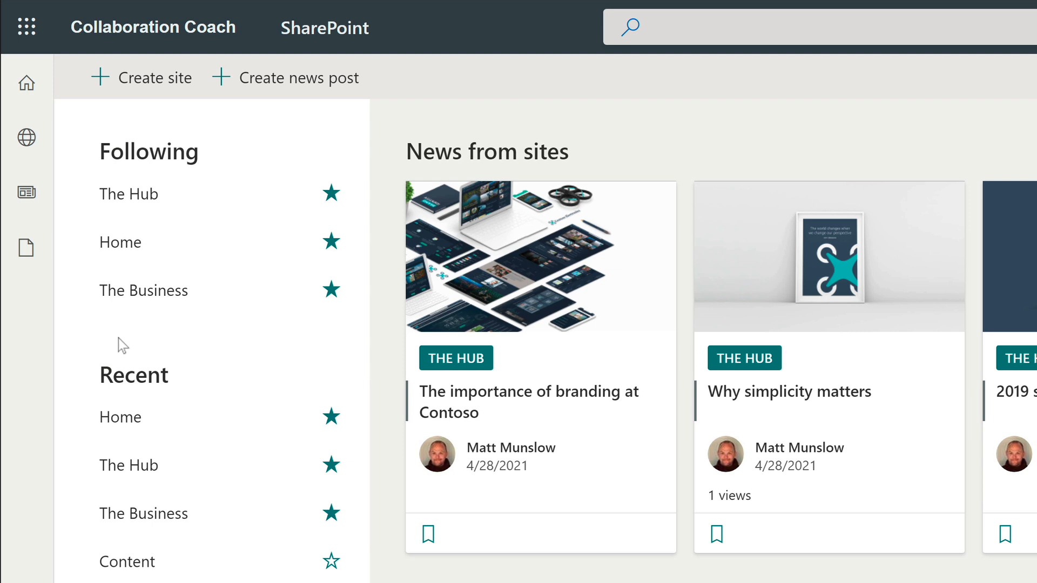
mouse_move(25, 137)
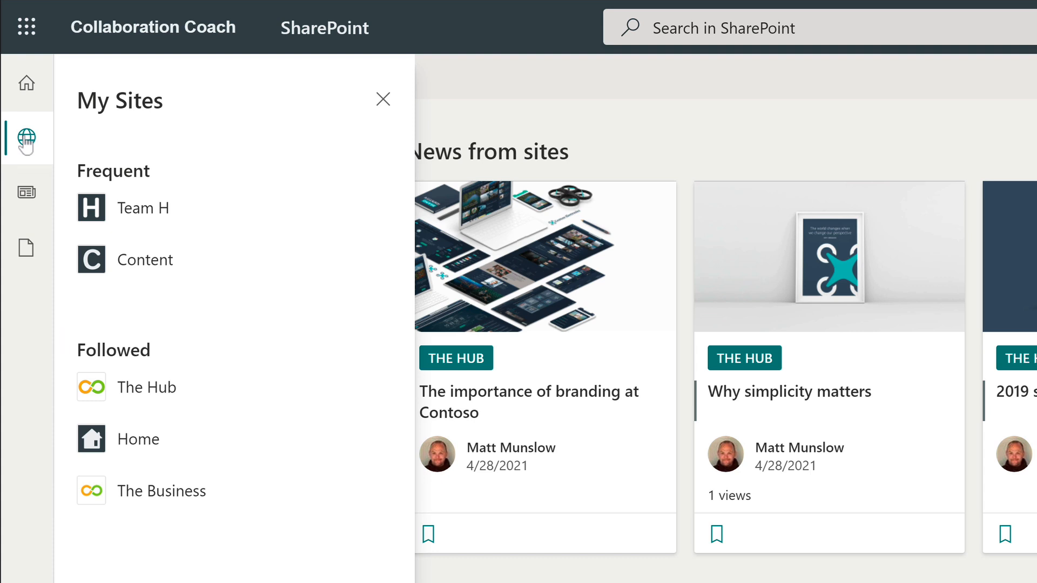
mouse_move(26, 192)
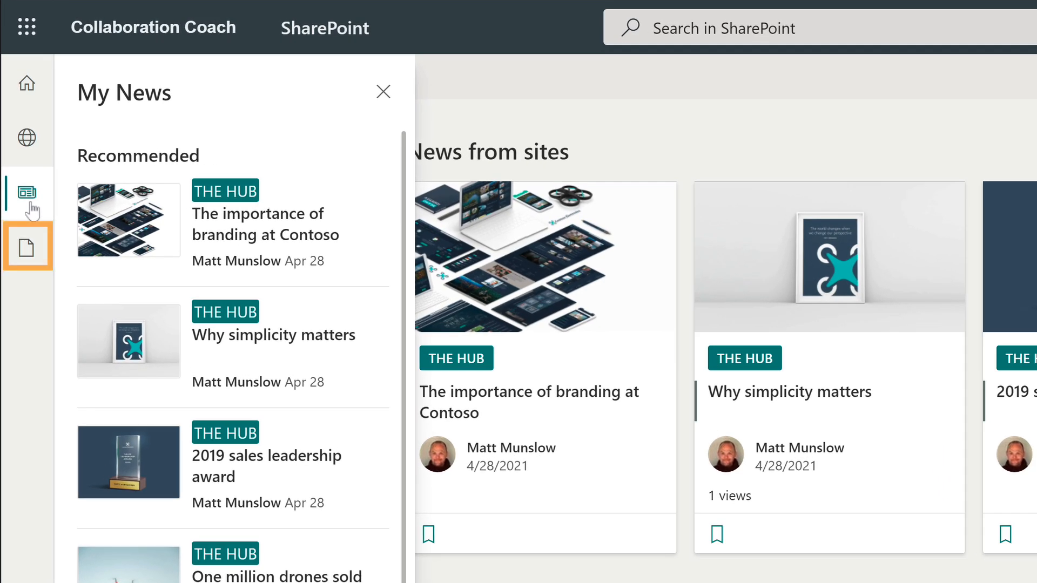
mouse_move(27, 248)
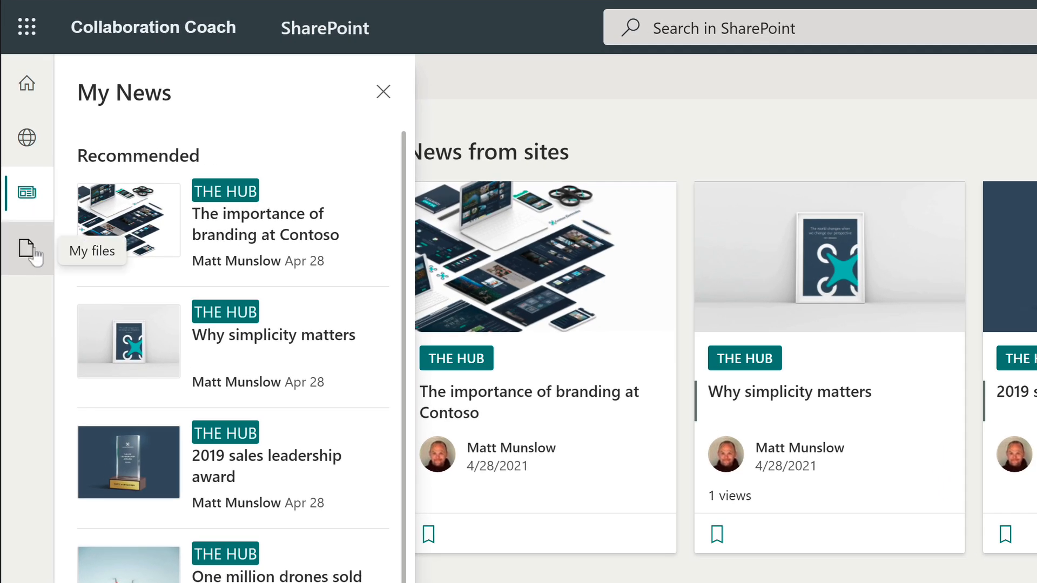
left_click(27, 250)
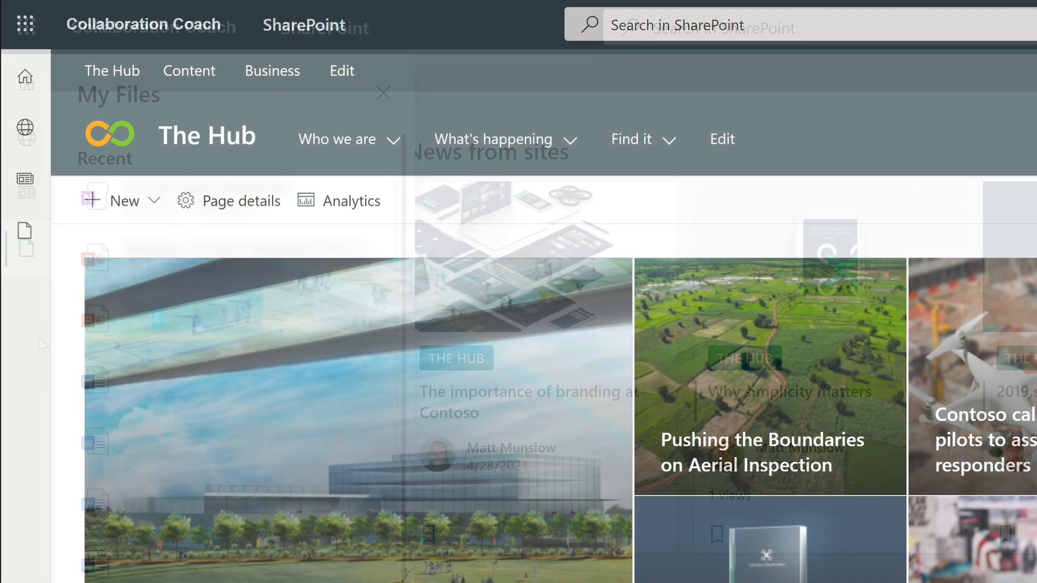
Close the My Files panel to return to the SharePoint start page
left_click(383, 93)
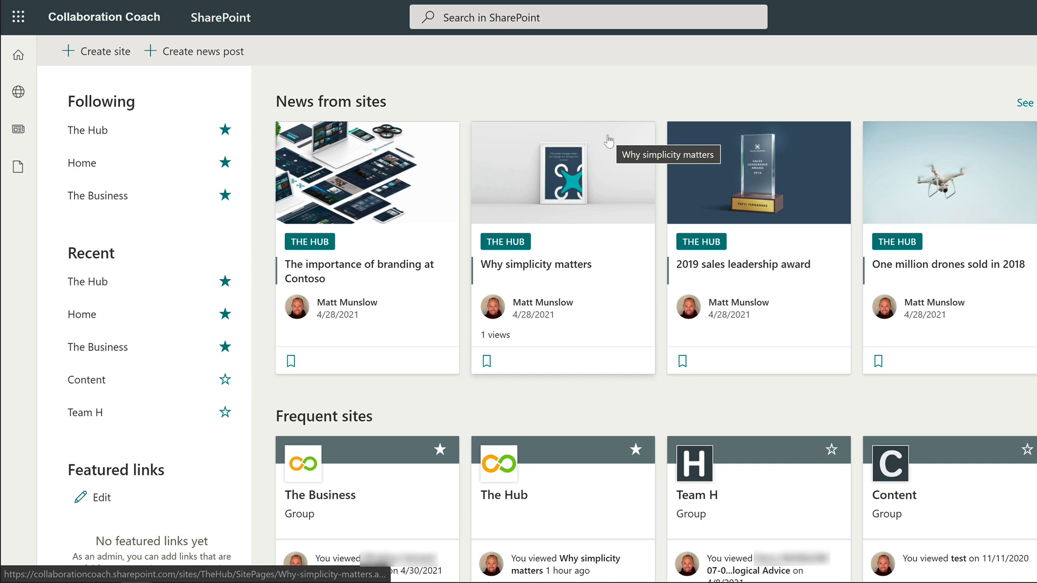
mouse_move(713, 79)
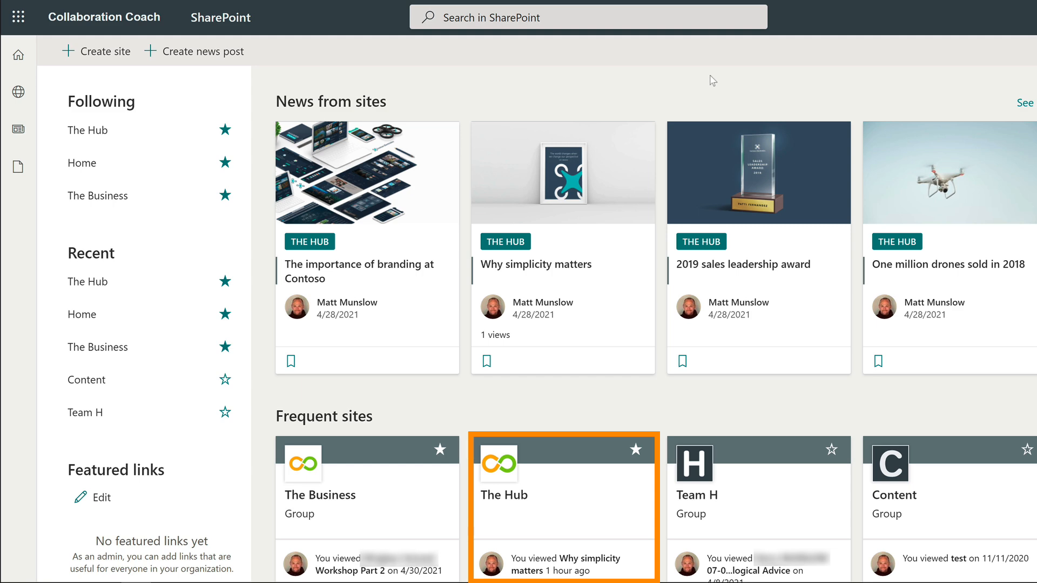
mouse_move(541, 505)
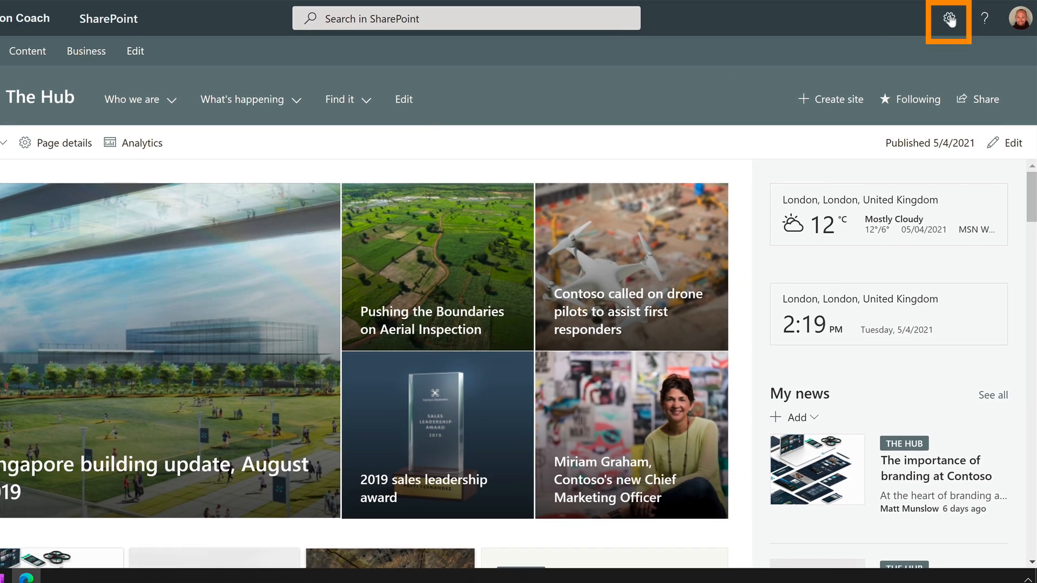
Turn on global navigation for The Hub in site settings, keeping Home site navigation as source
left_click(949, 19)
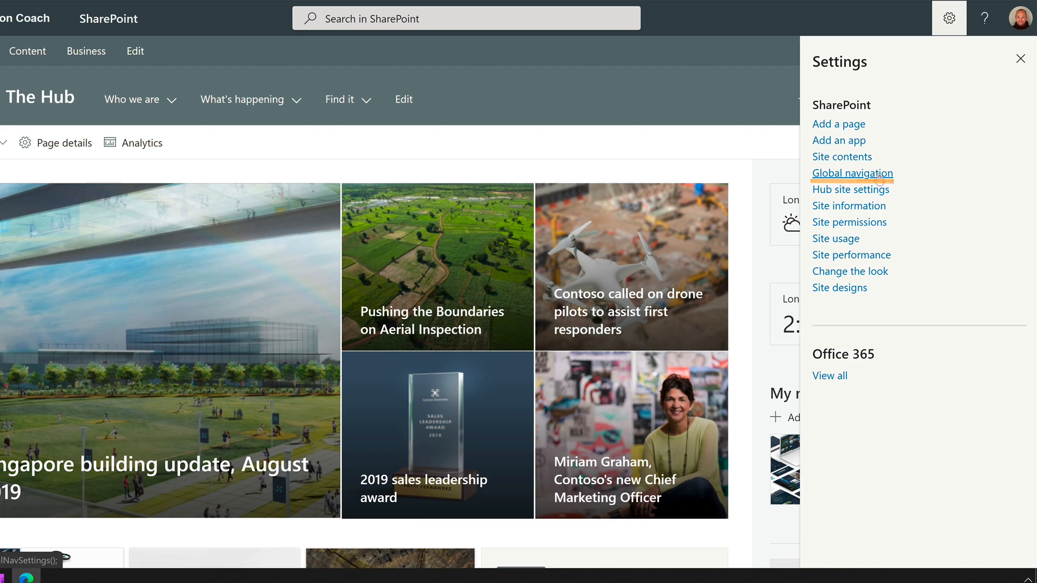
left_click(852, 173)
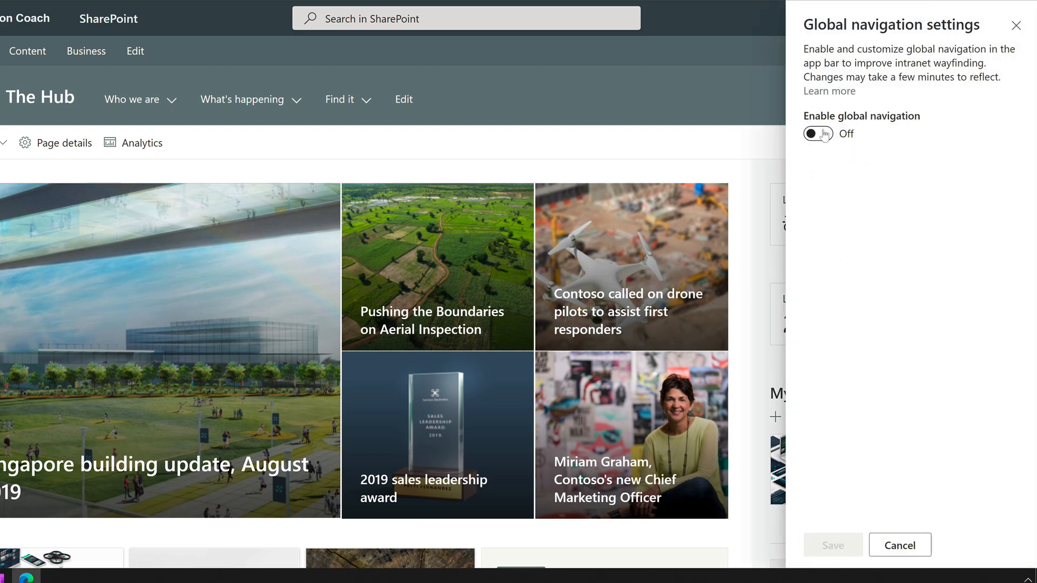
left_click(818, 134)
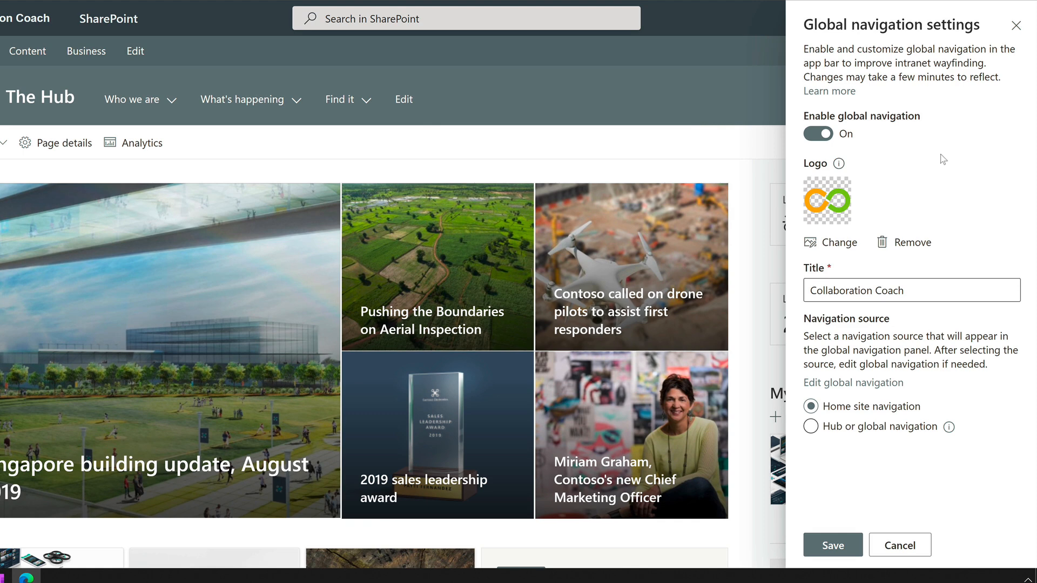
mouse_move(870, 228)
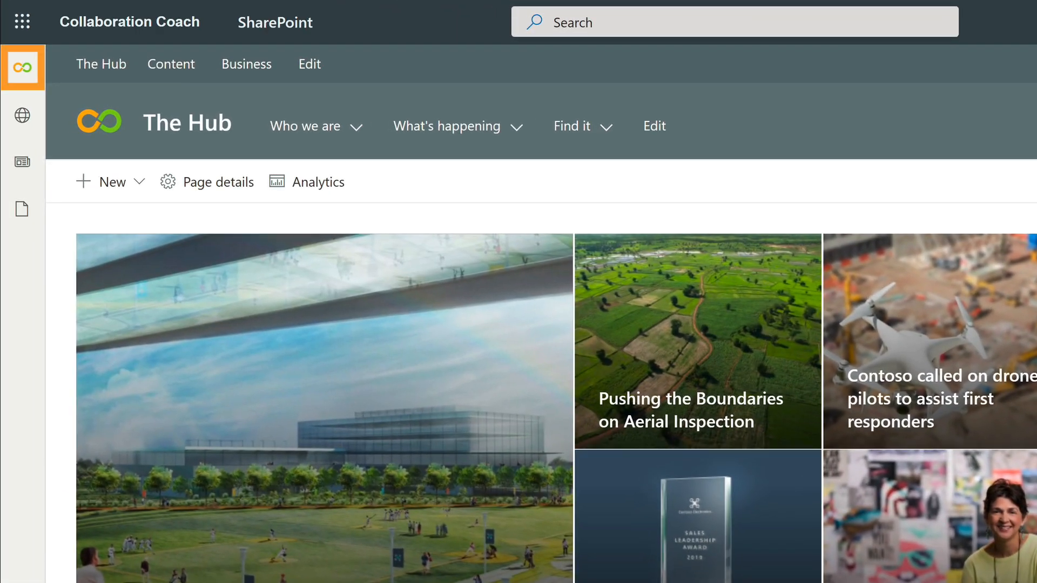
mouse_move(23, 67)
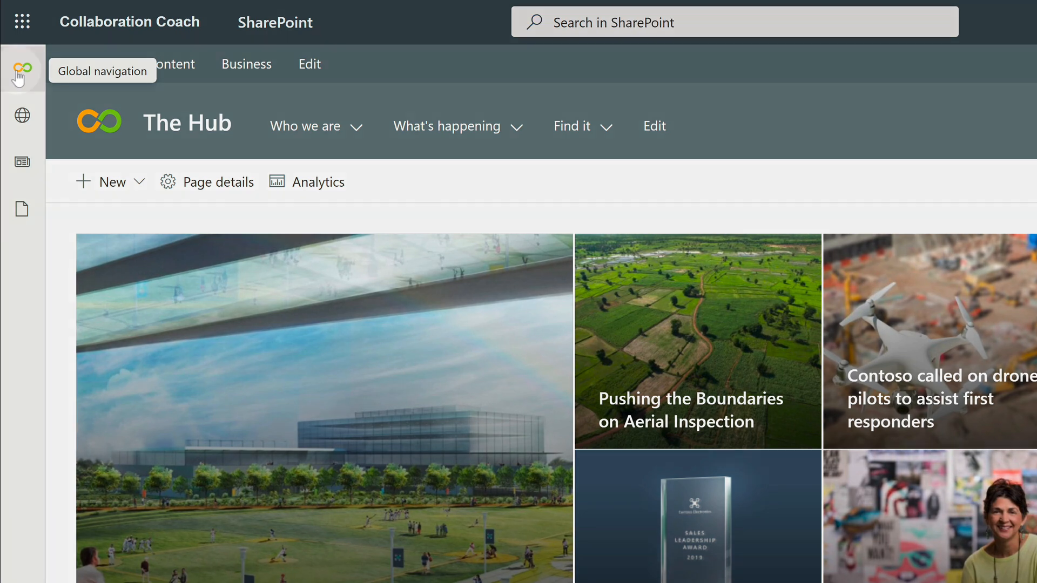
left_click(23, 71)
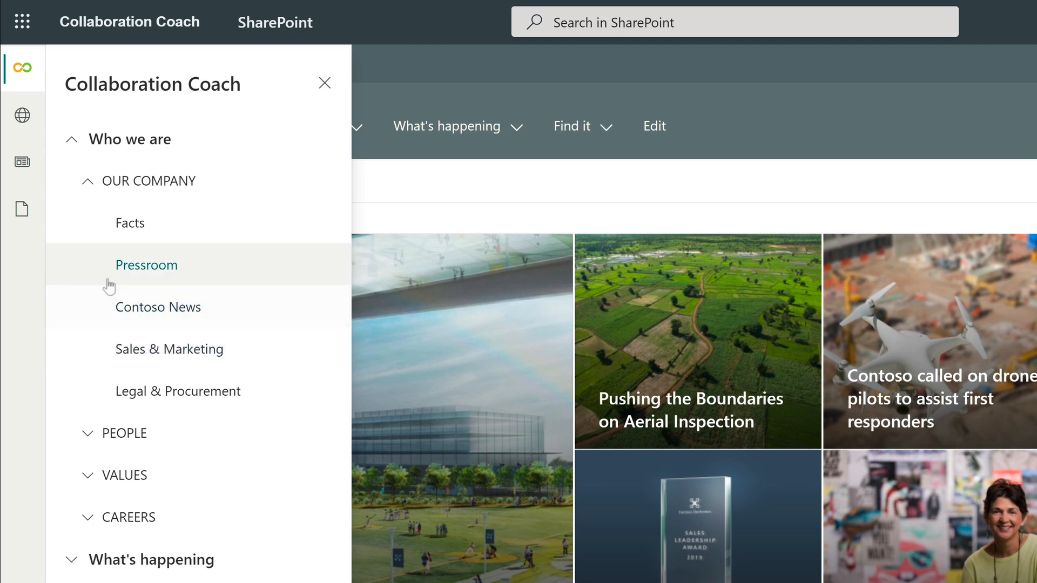
left_click(324, 83)
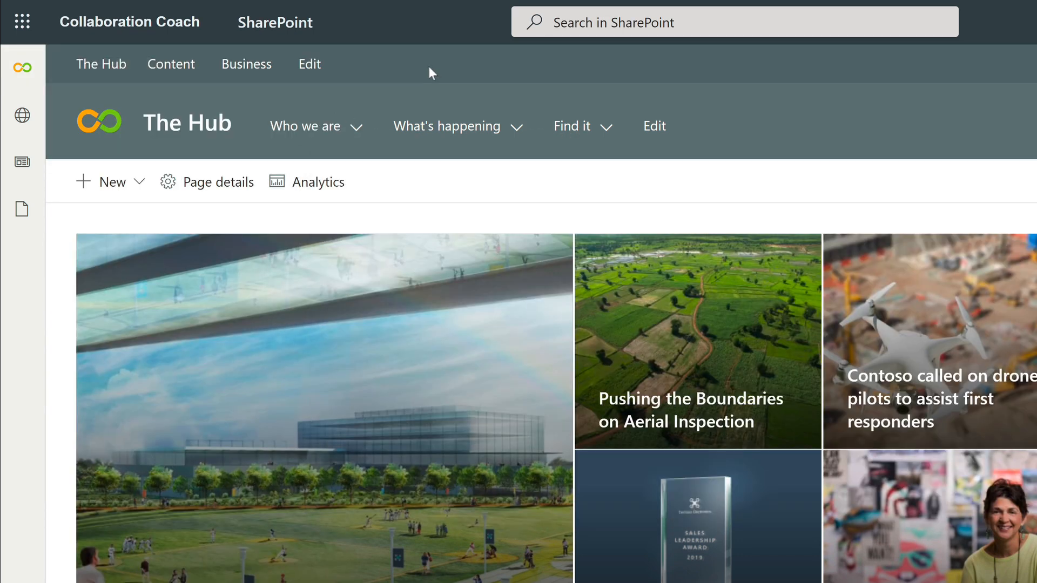
left_click(22, 69)
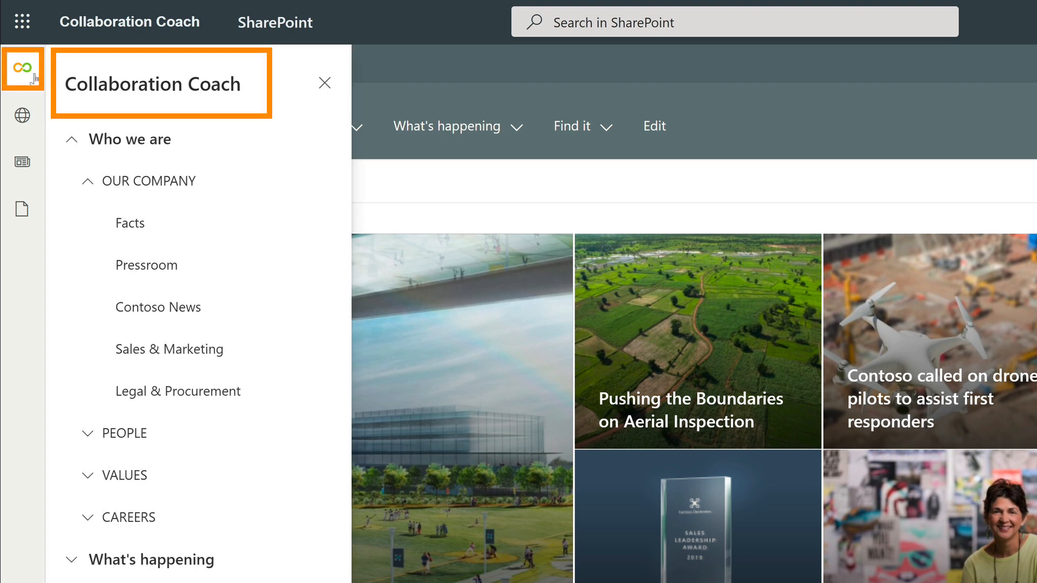
left_click(324, 83)
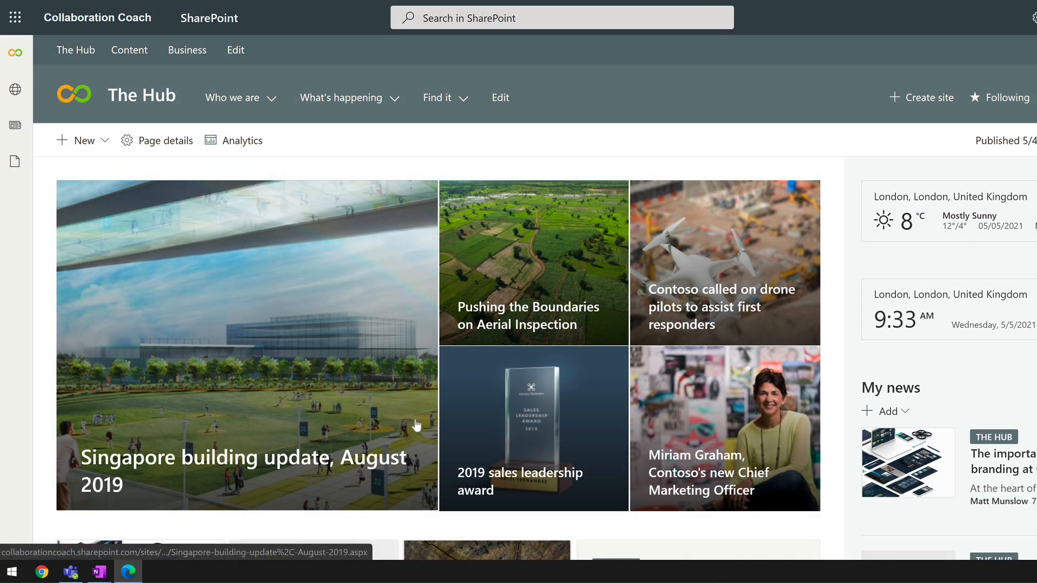
mouse_move(500, 97)
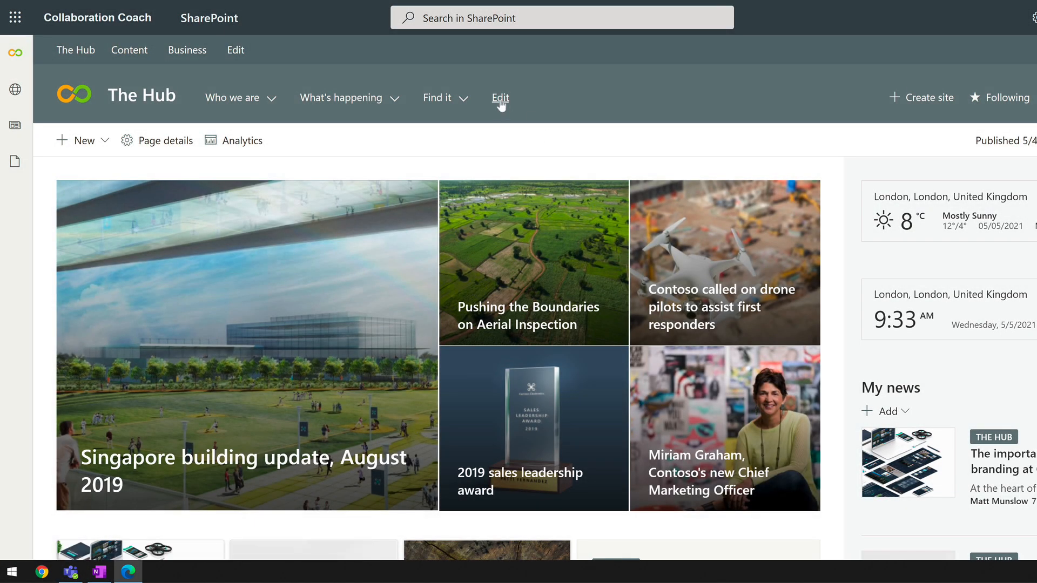
Add an Our Press label after Facts in Who we are and save the navigation
left_click(500, 97)
type("Our Press")
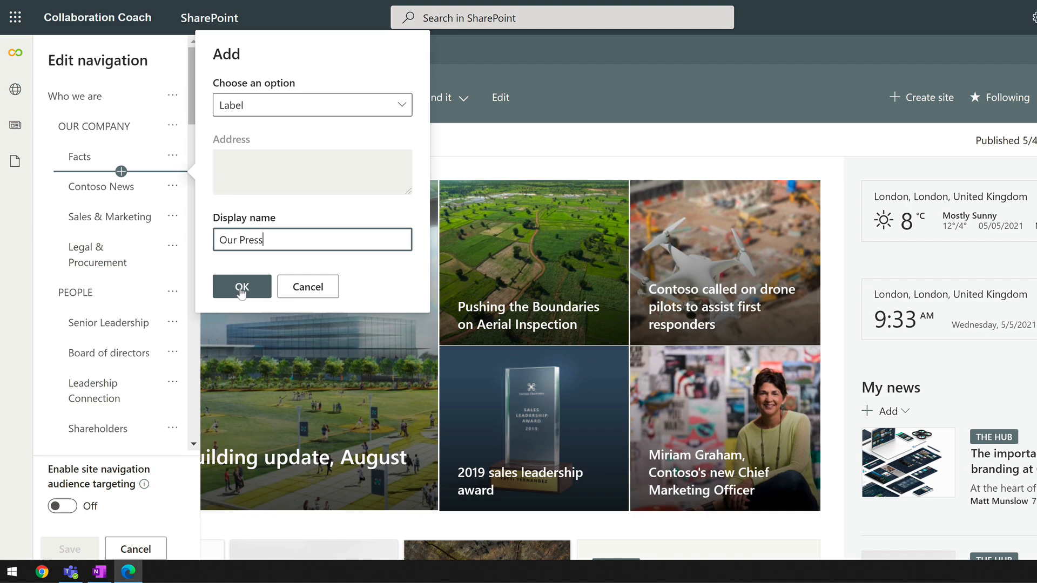
left_click(242, 287)
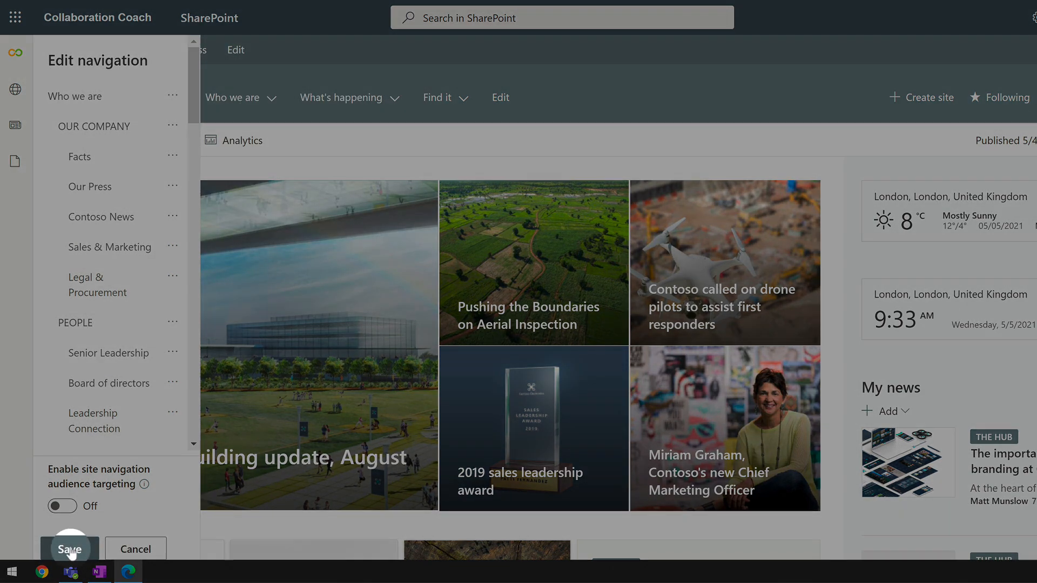
left_click(69, 548)
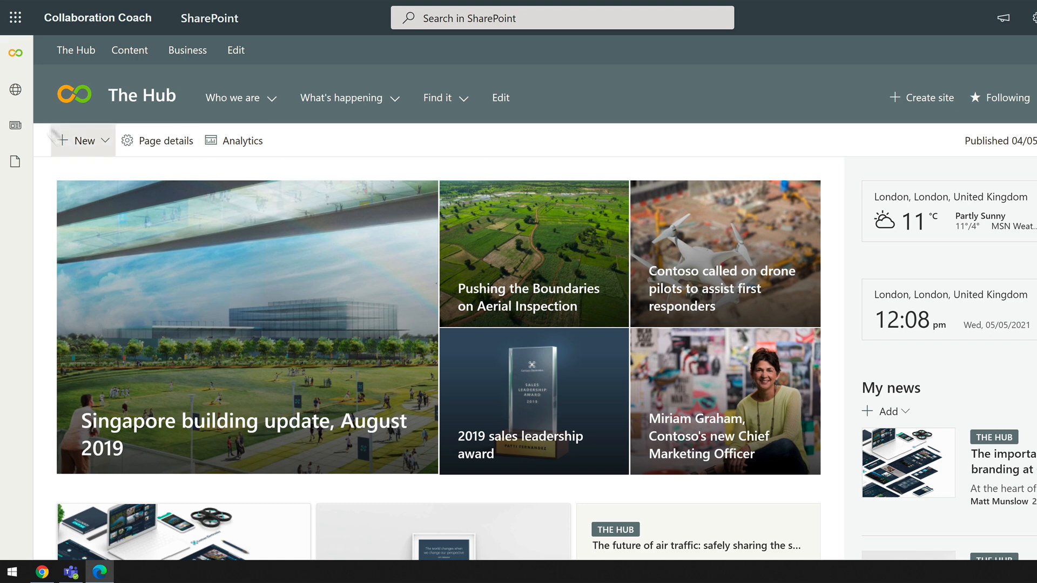
mouse_move(130, 49)
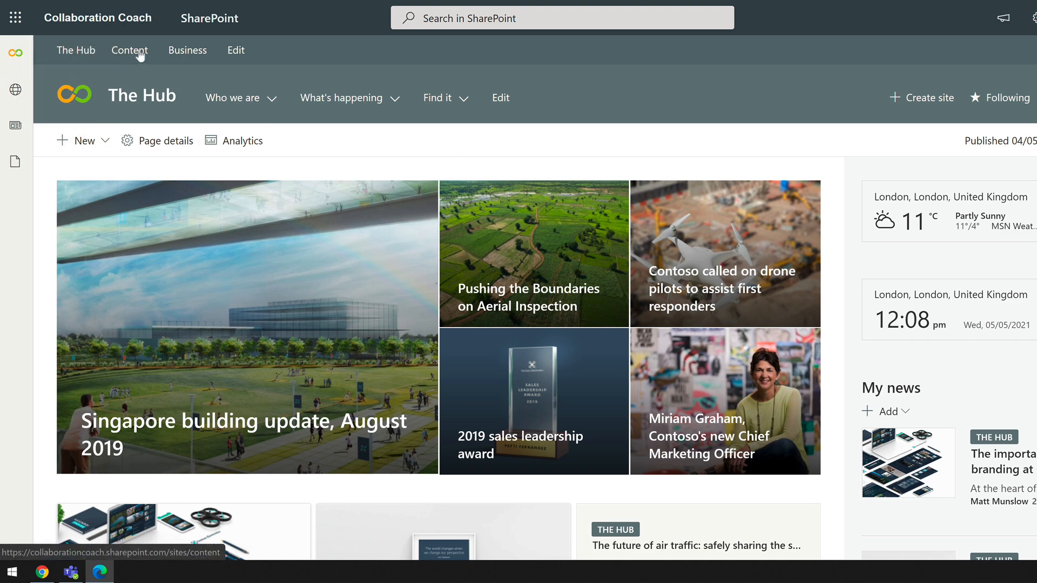
Go to the Content site and show the Collaboration Coach global navigation panel there, closing and reopening it
left_click(129, 51)
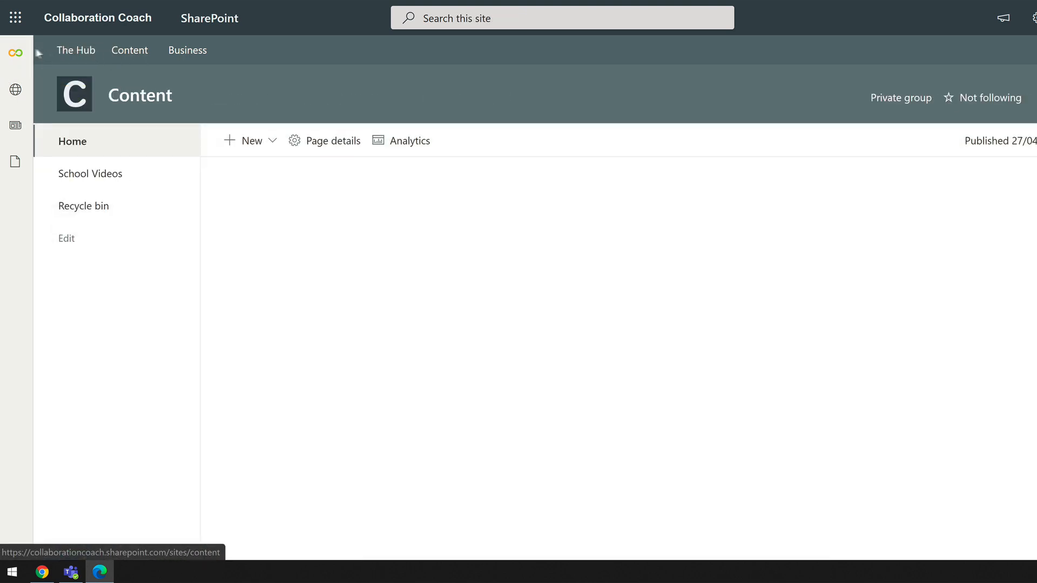
left_click(15, 53)
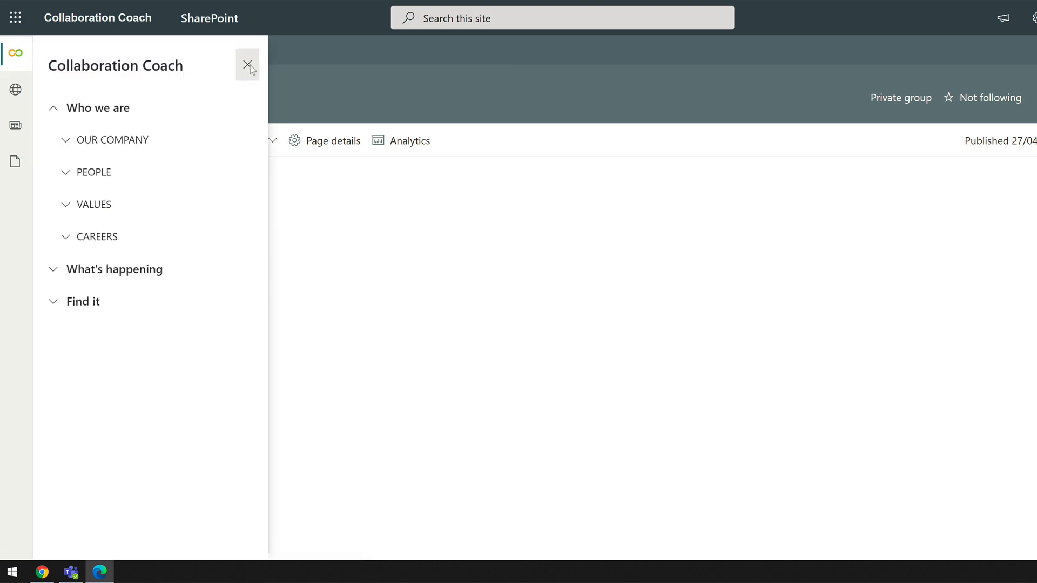
left_click(247, 65)
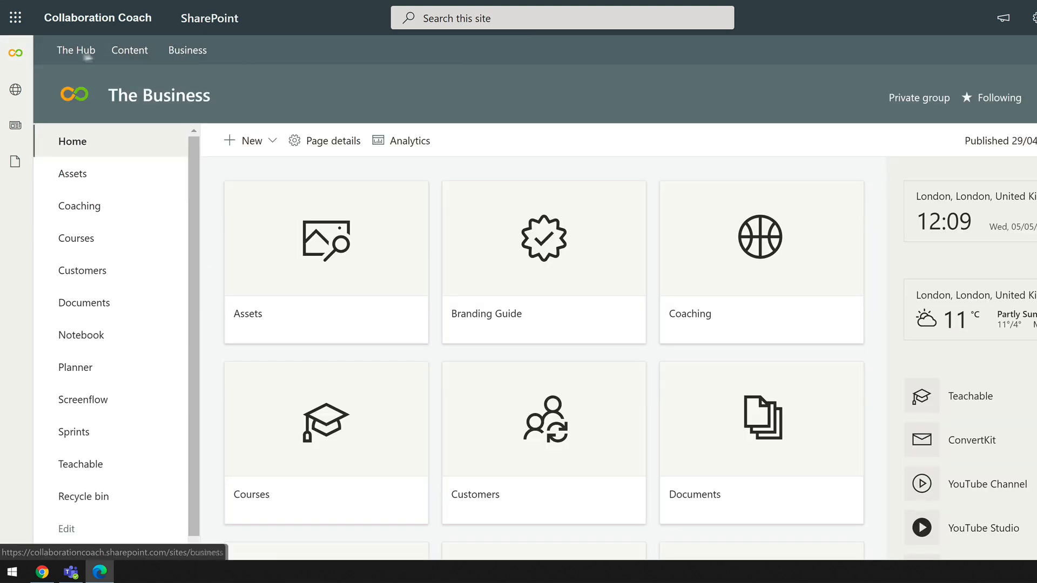
left_click(15, 52)
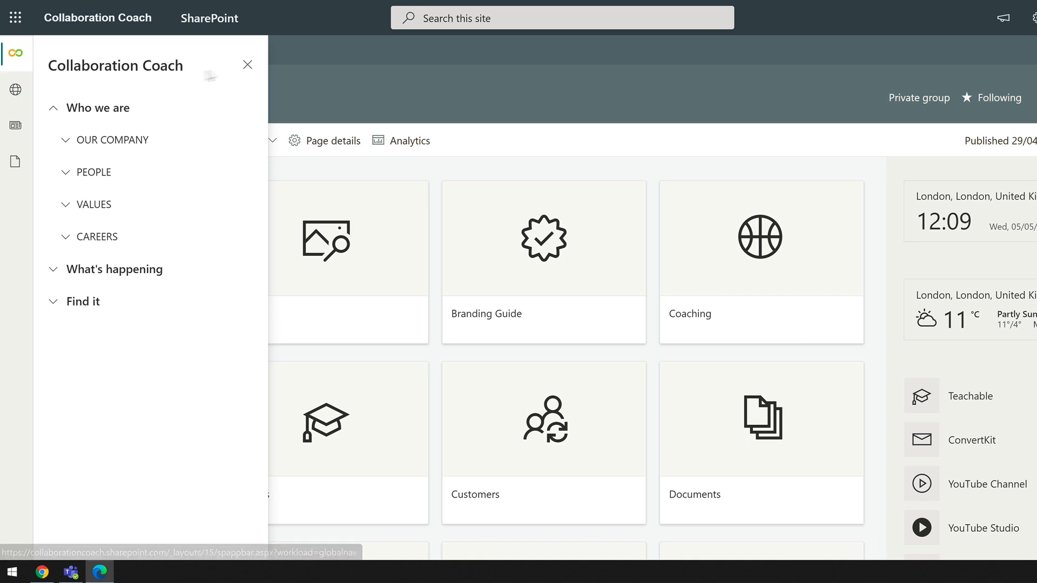
left_click(247, 65)
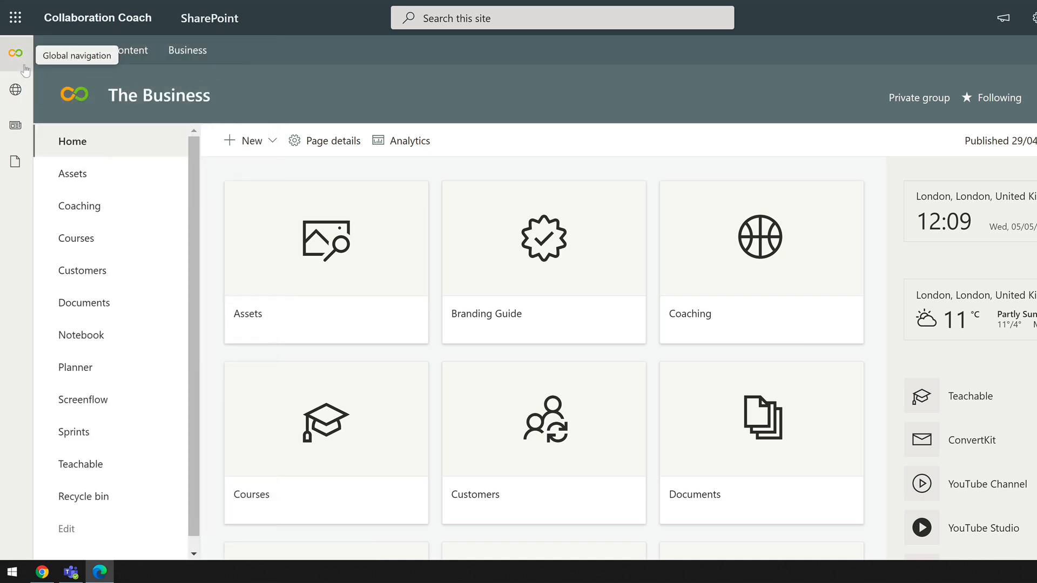
left_click(16, 52)
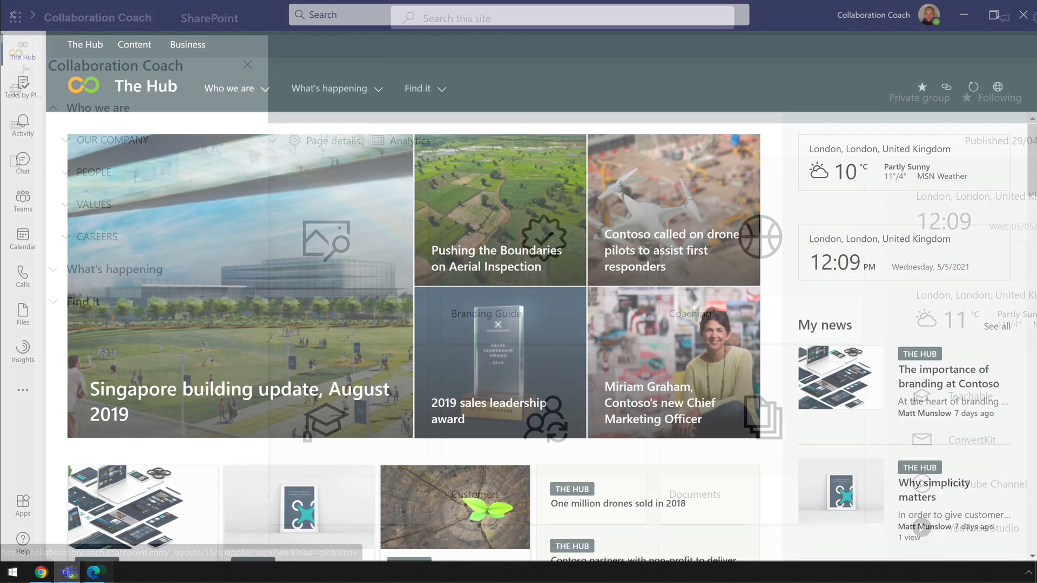
Launch The Hub Viva Connections app from the Teams app rail and load its home page
left_click(248, 65)
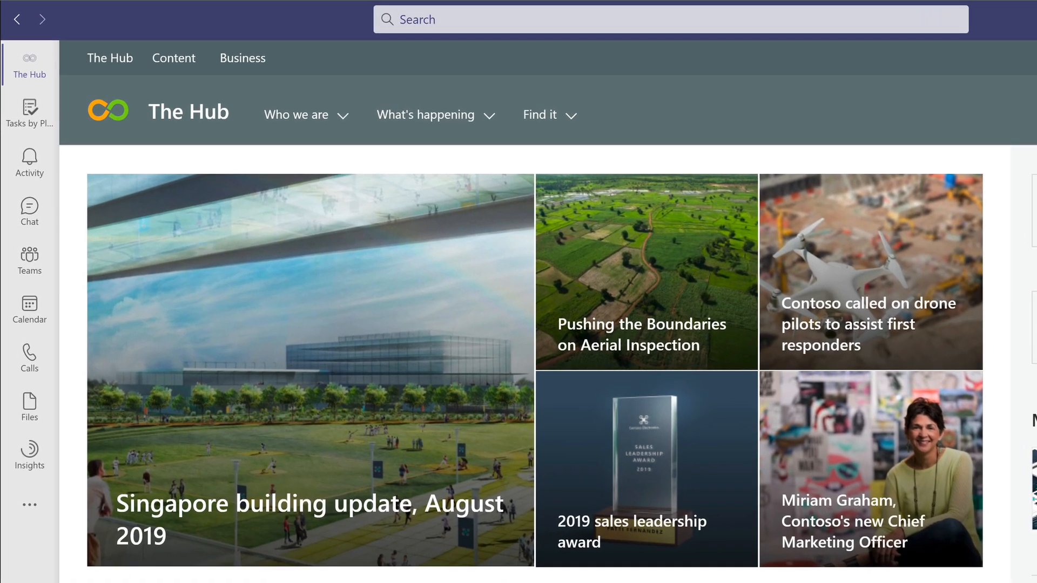
left_click(30, 207)
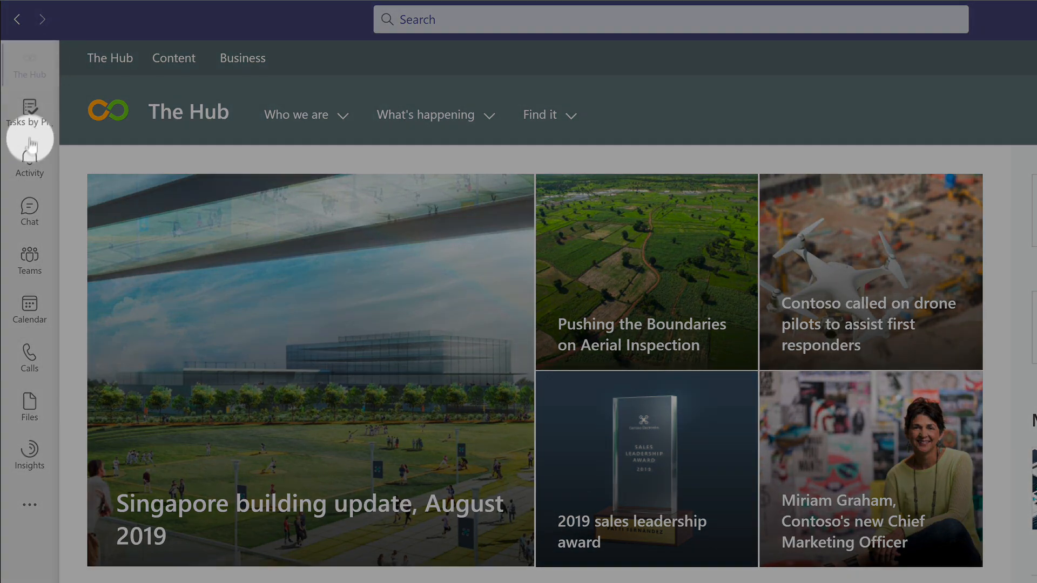
mouse_move(29, 207)
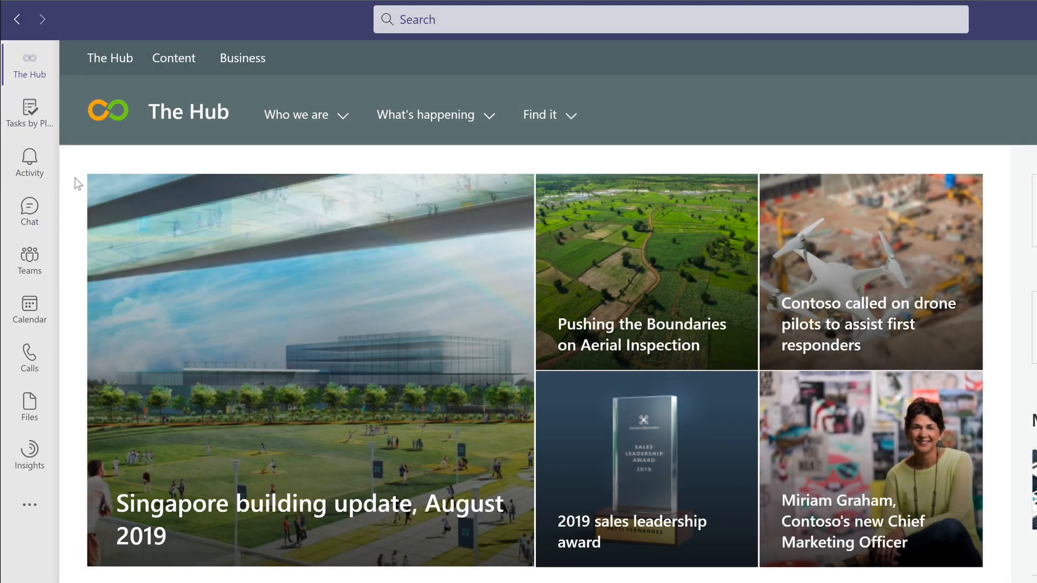
mouse_move(95, 261)
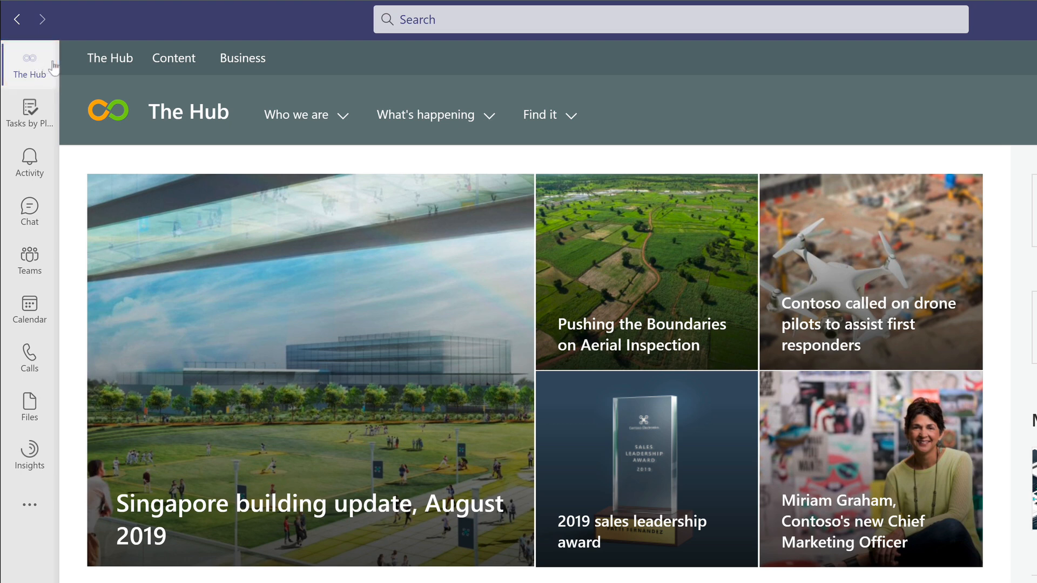
mouse_move(72, 96)
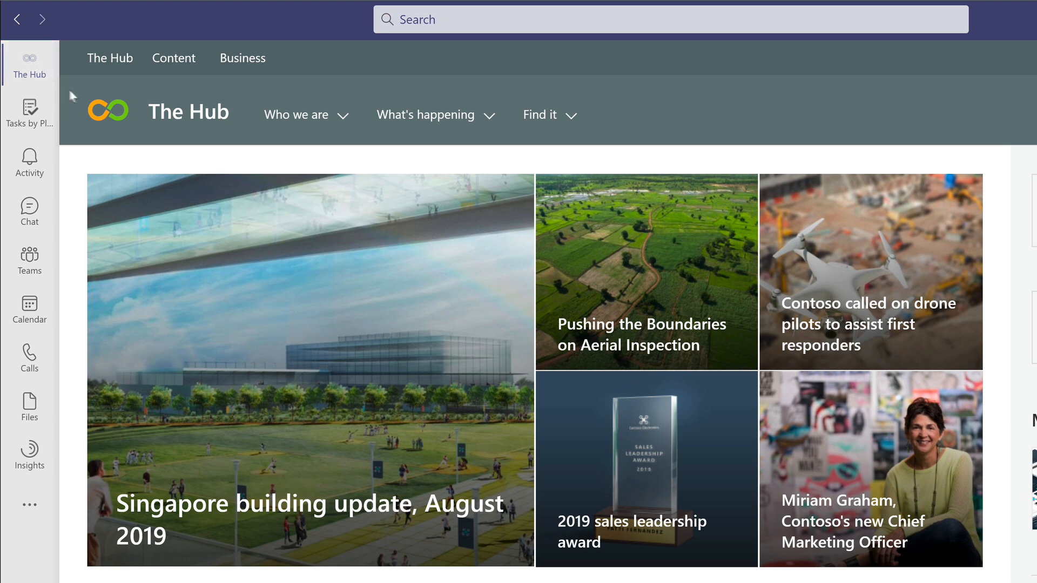
mouse_move(87, 90)
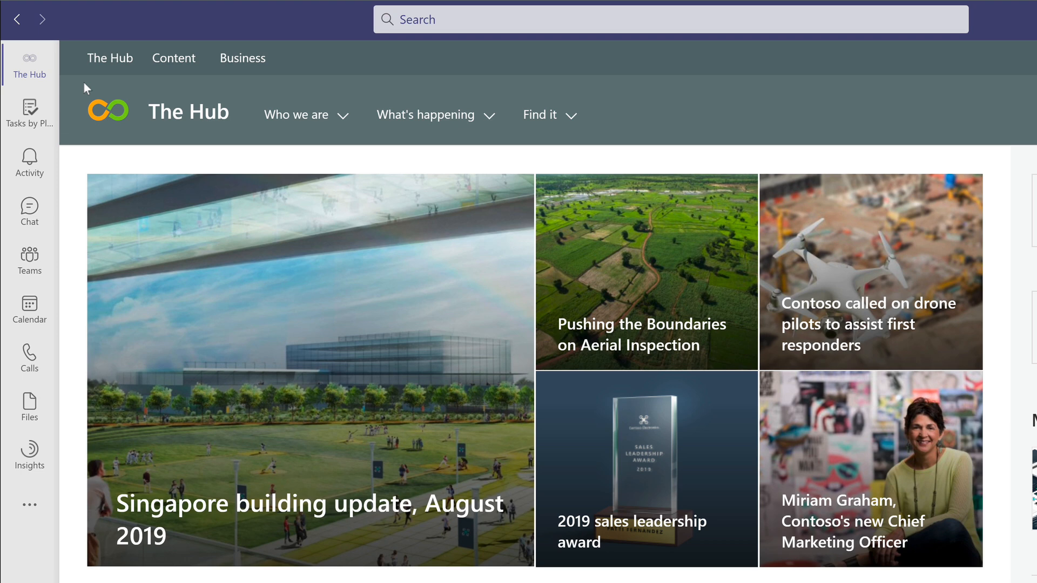
left_click(426, 115)
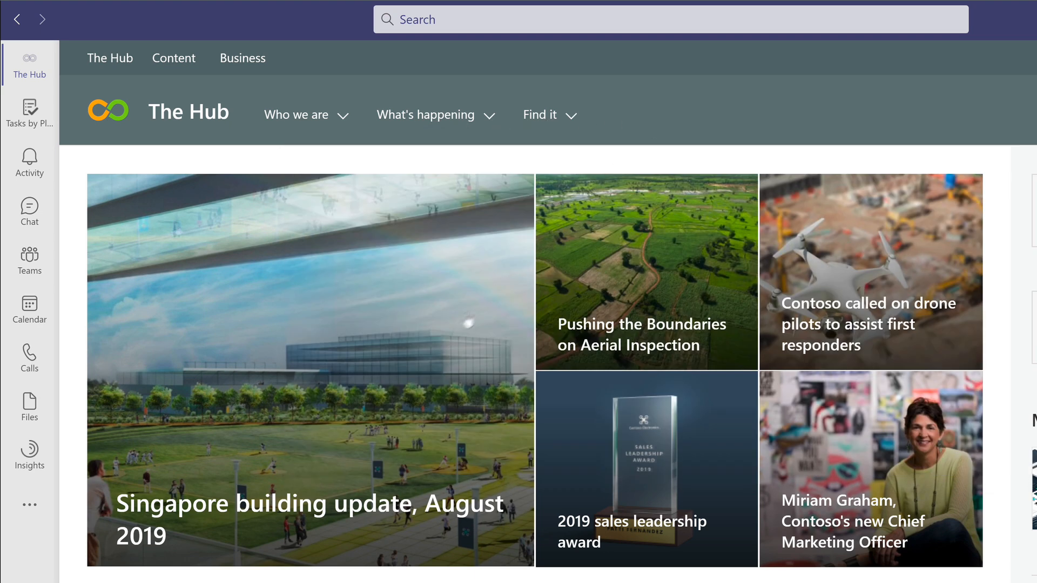
mouse_move(662, 484)
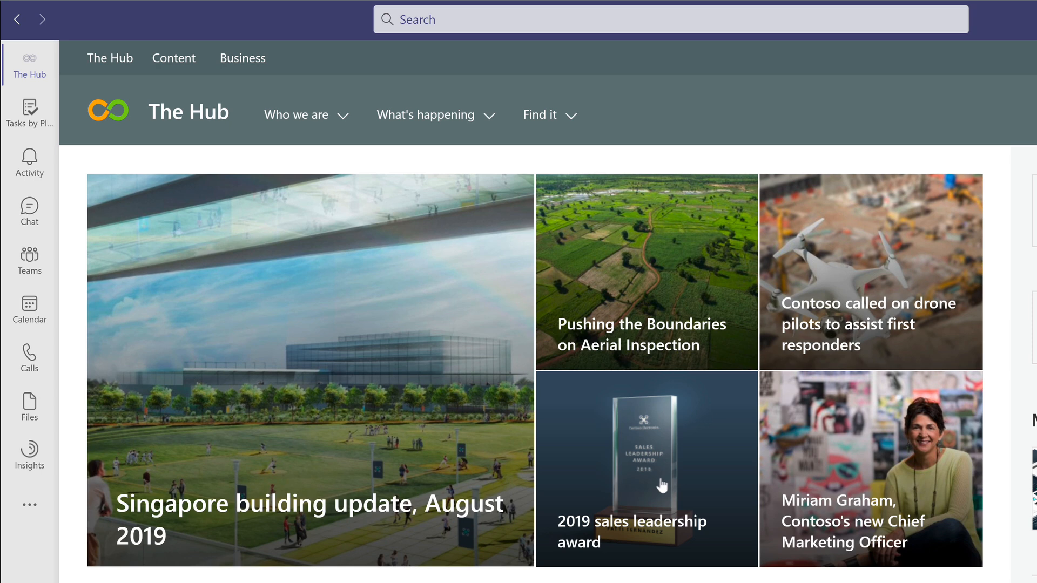
mouse_move(111, 61)
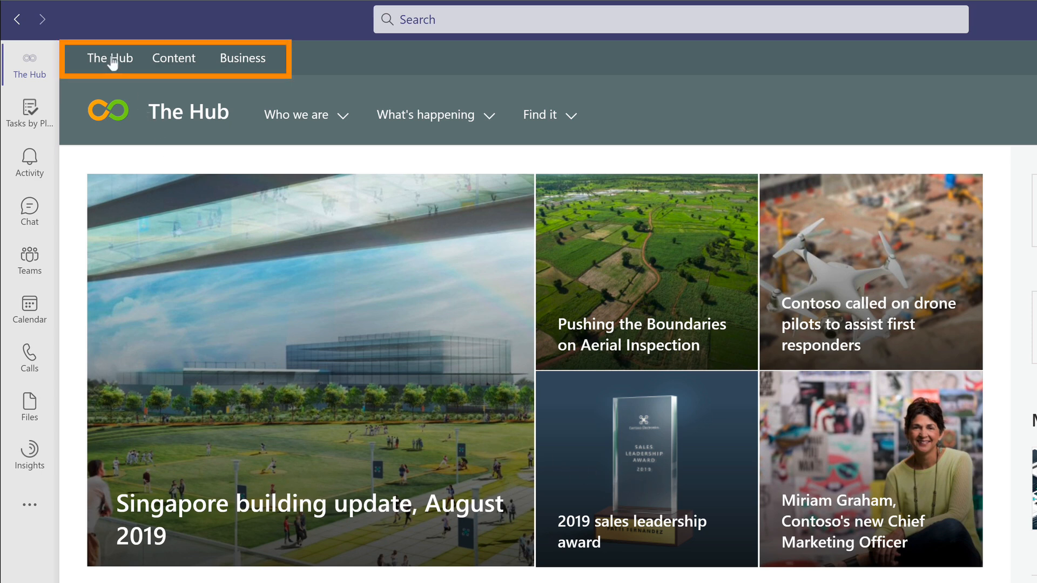
mouse_move(336, 63)
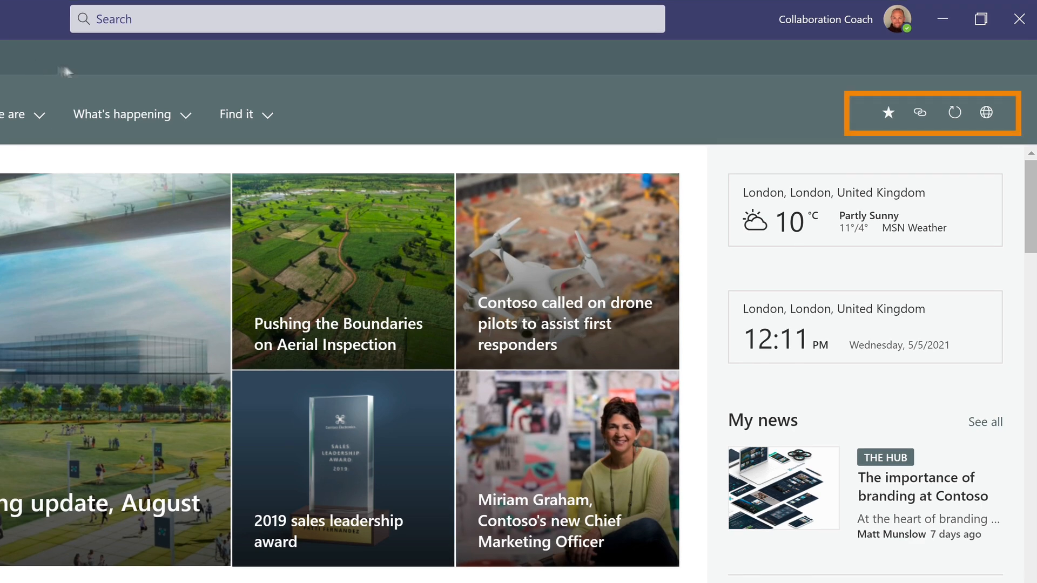
mouse_move(889, 121)
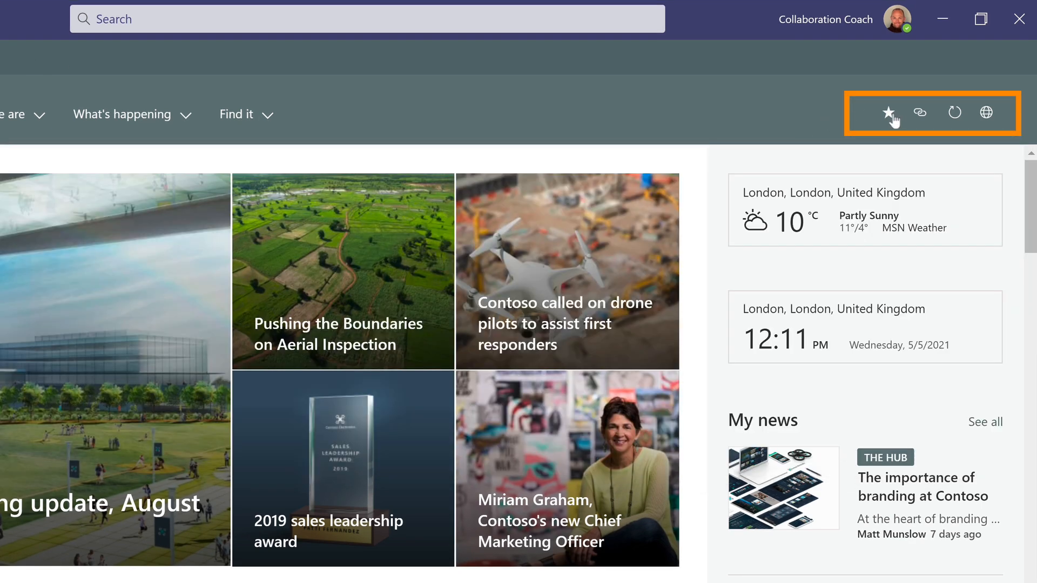
mouse_move(919, 113)
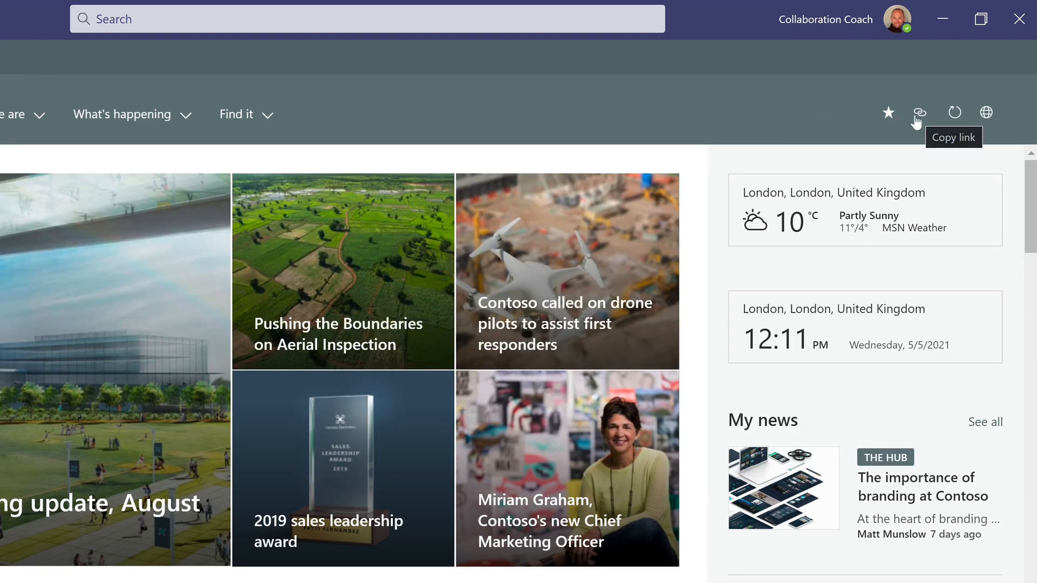
mouse_move(986, 115)
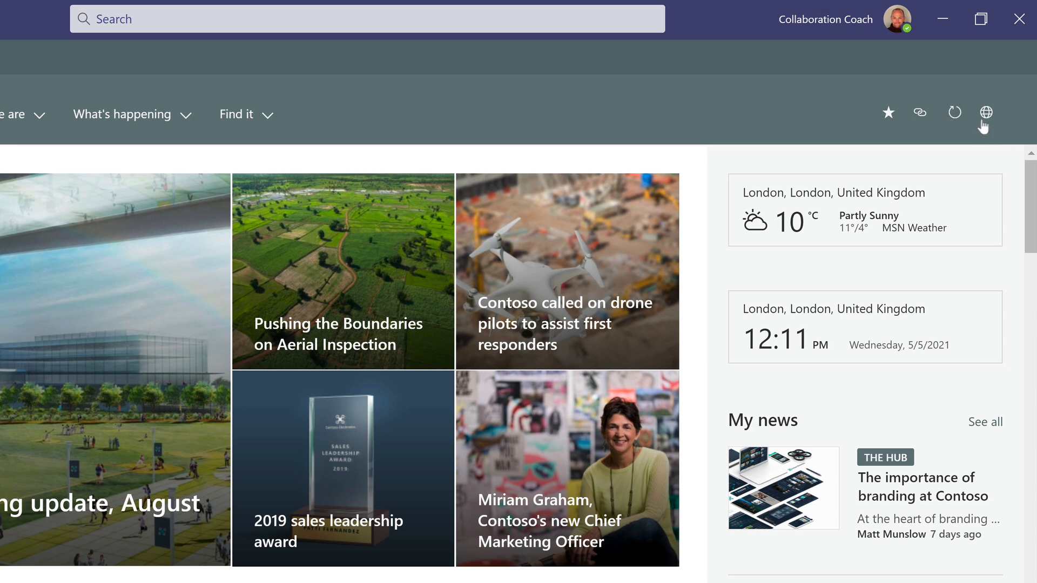
mouse_move(987, 112)
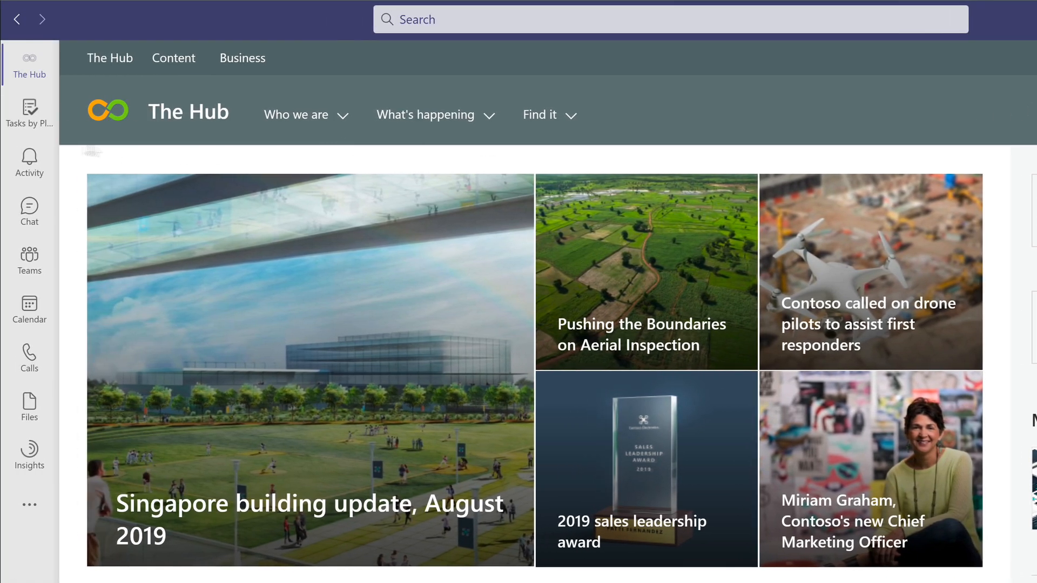
left_click(29, 65)
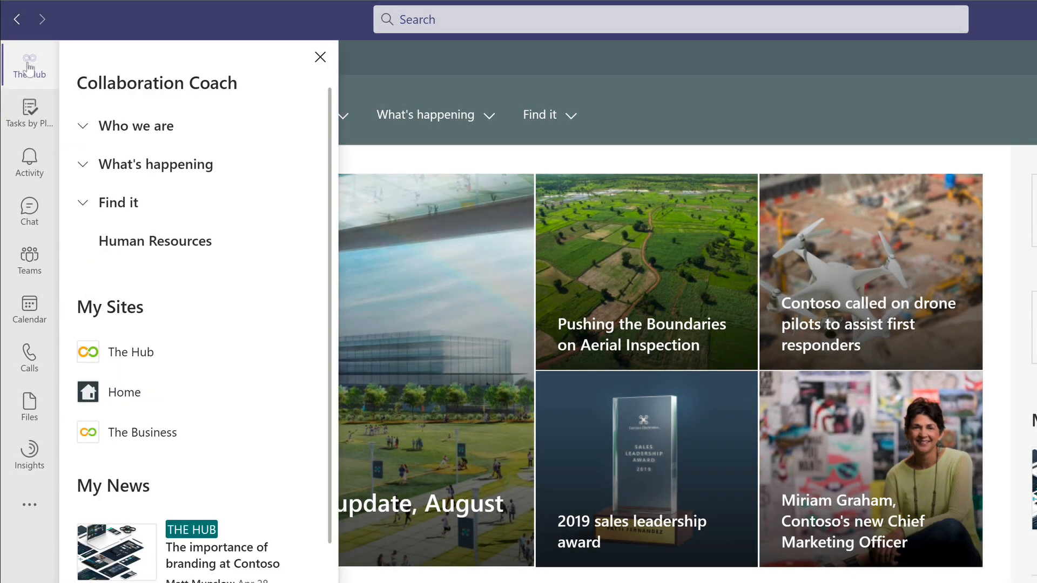
left_click(137, 125)
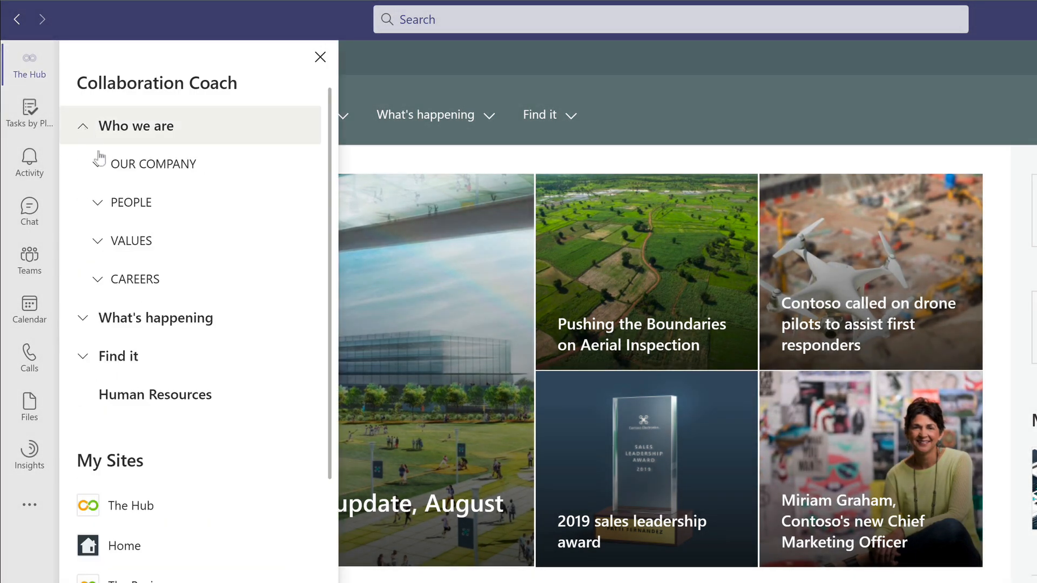
scroll("down", 3)
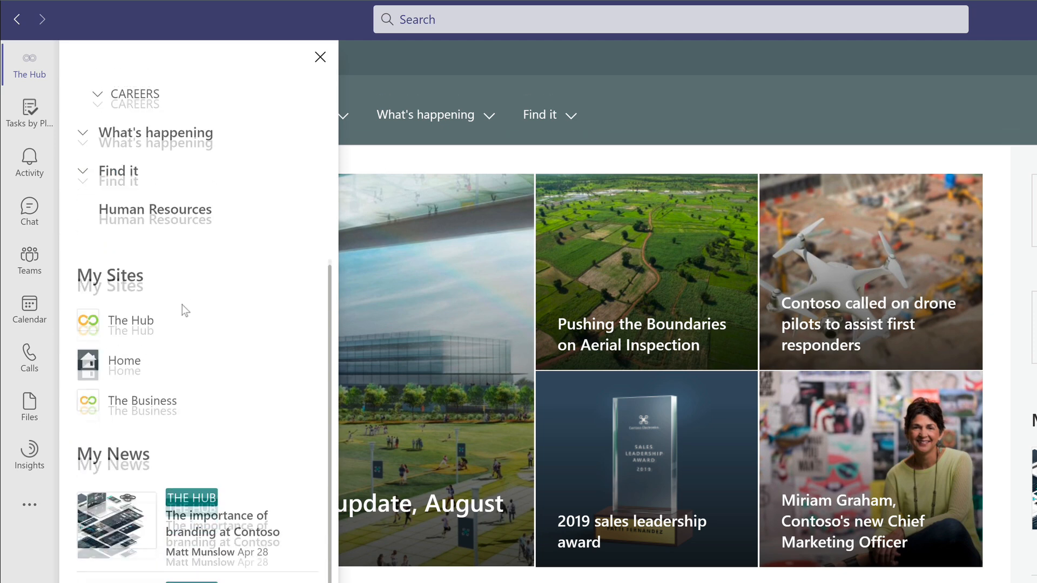
scroll("down", 3)
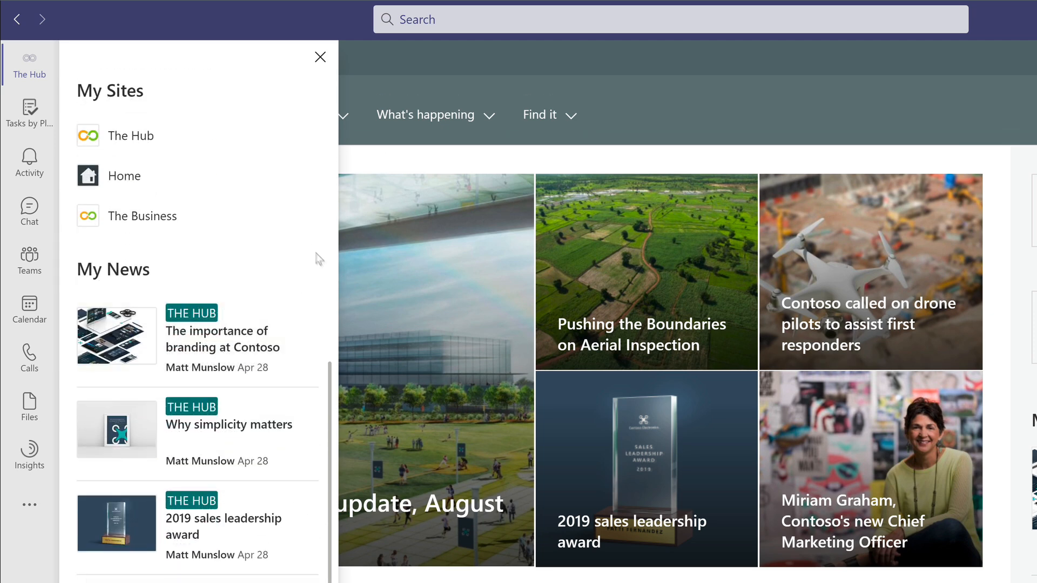
left_click(320, 57)
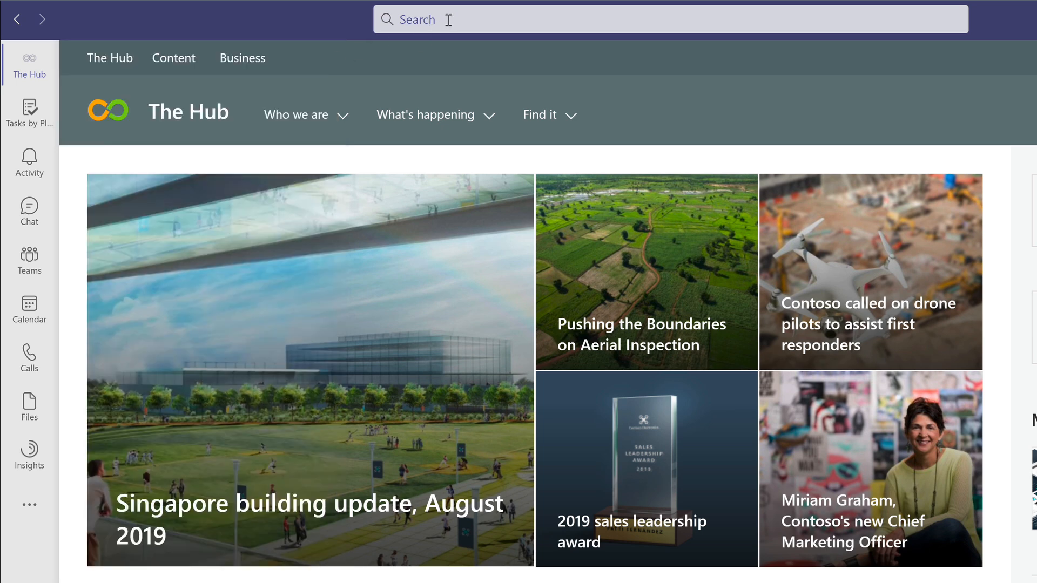
Enter 'camera' in the Teams search box
type("camer")
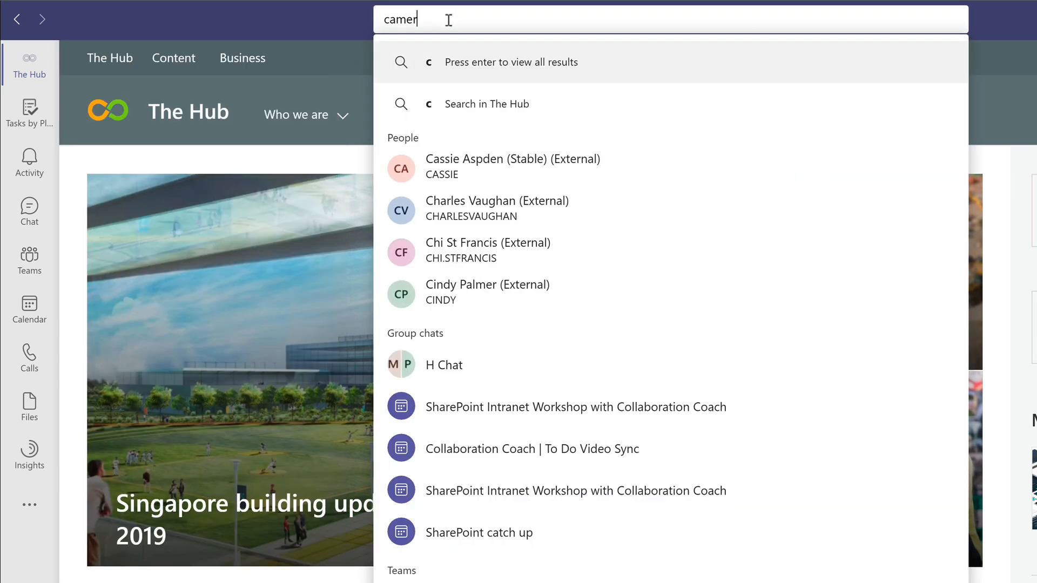
type("a")
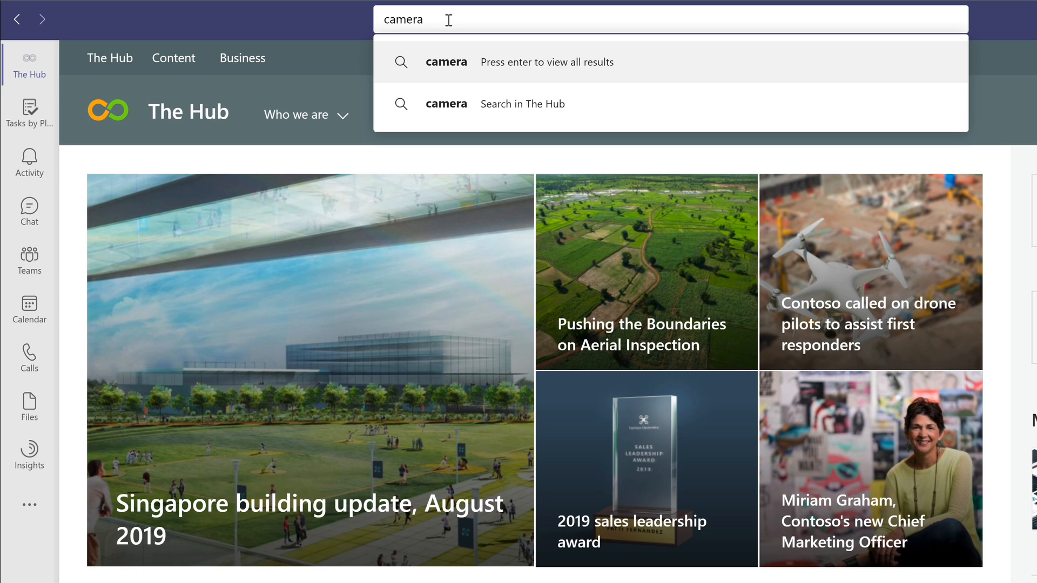
mouse_move(648, 106)
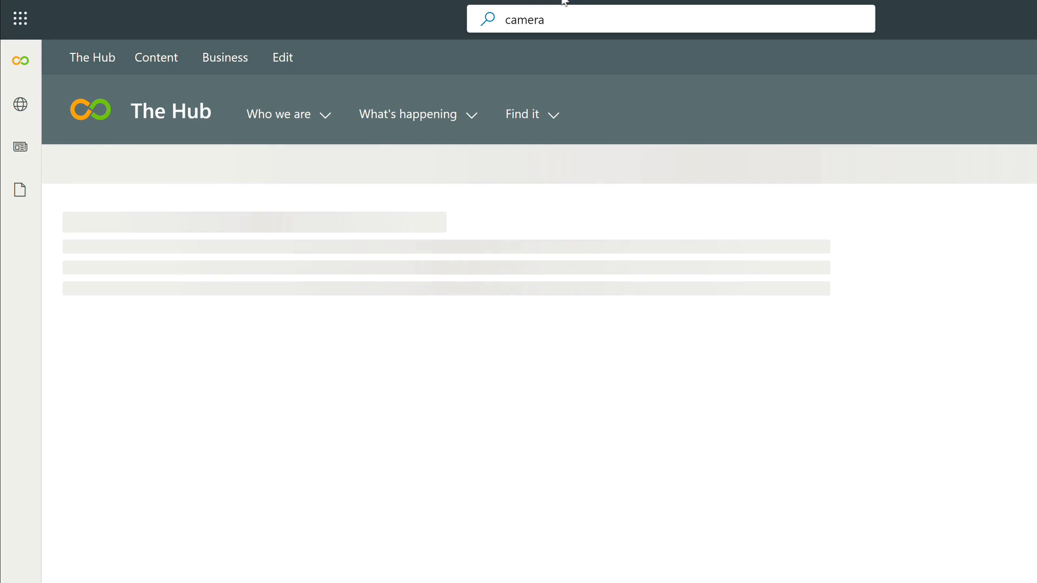
Show all SharePoint search results for 'camera'
key("Return")
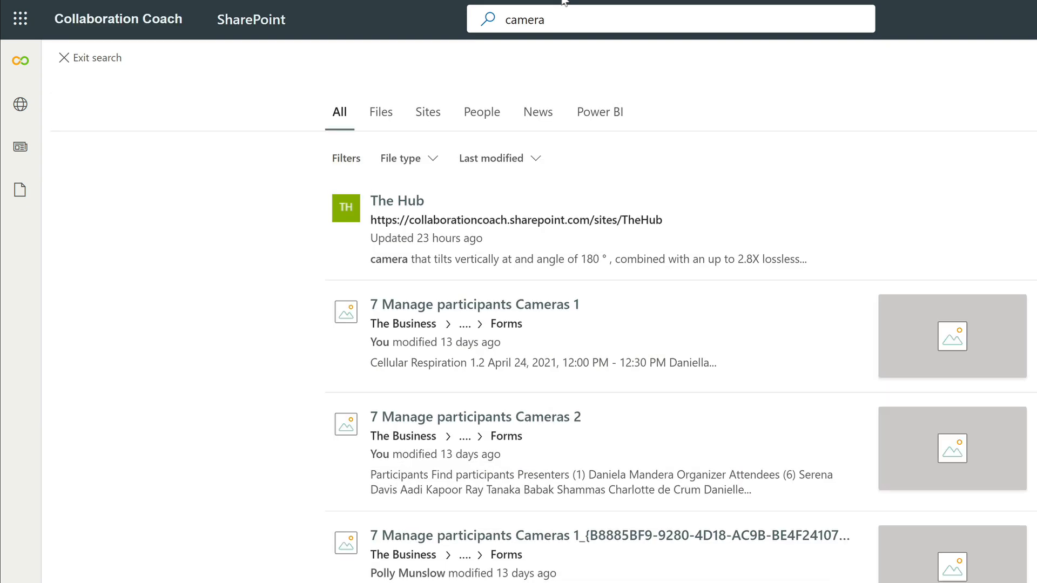